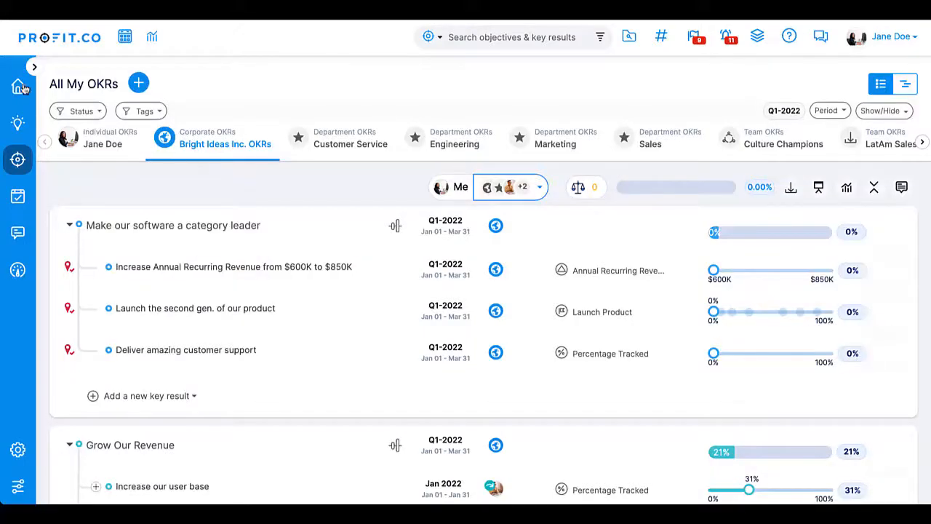
- Show the Q1-2022 alignment tree from Grow Our Revenue down to user-base and marketing key results
{"action": "left_click", "coordinate": [18, 86]}
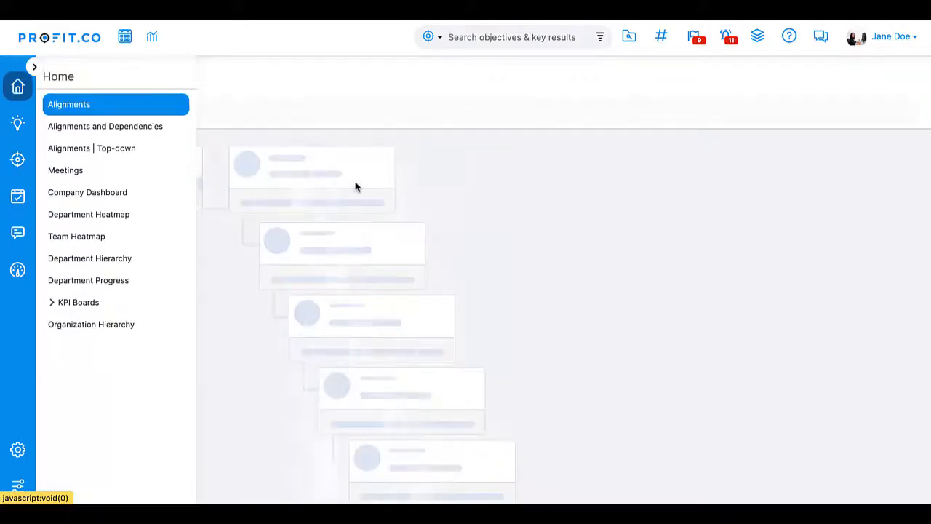
{"action": "left_click", "coordinate": [70, 105]}
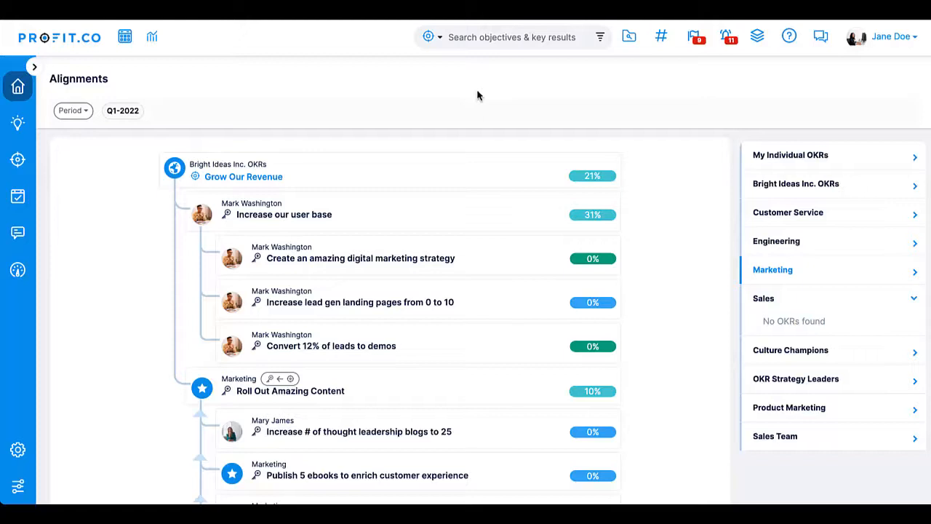
{"action": "mouse_move", "coordinate": [905, 136]}
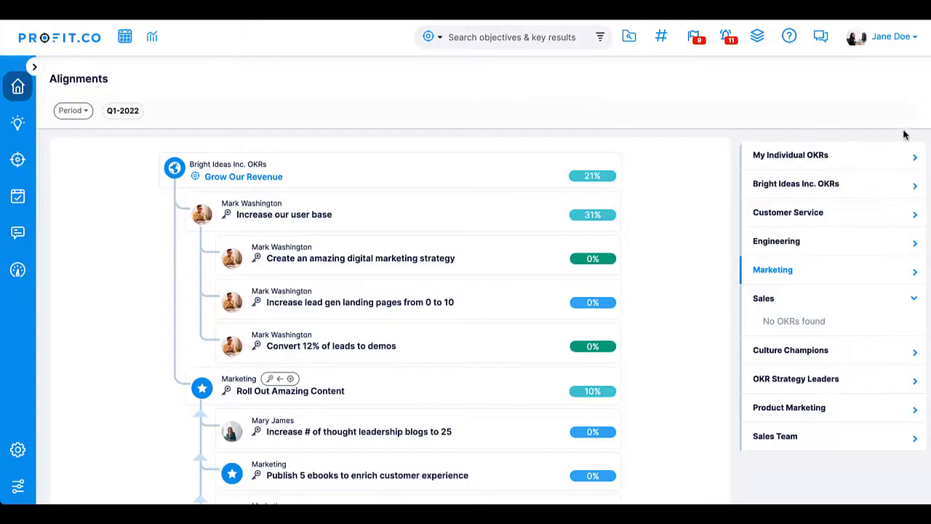
{"action": "mouse_move", "coordinate": [672, 221]}
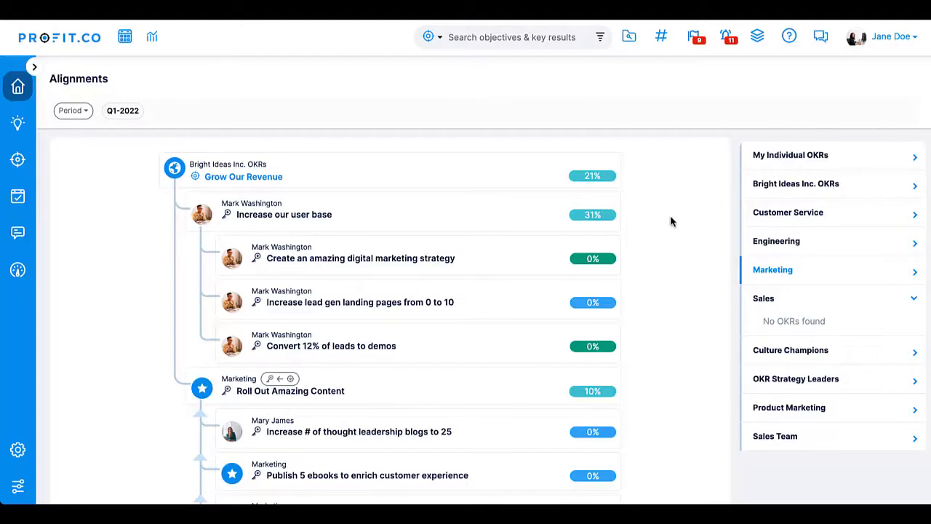
{"action": "scroll", "scroll_direction": "down", "scroll_amount": 3}
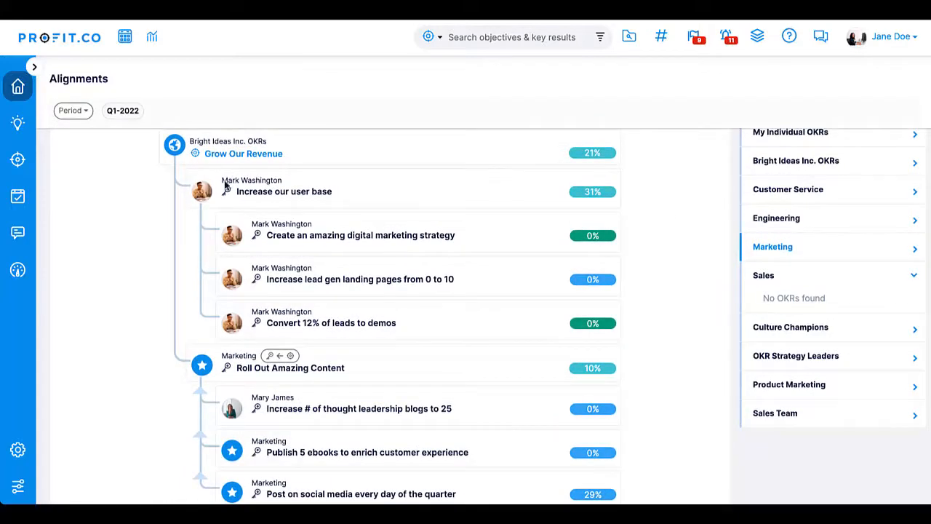
{"action": "scroll", "scroll_direction": "down", "scroll_amount": 3}
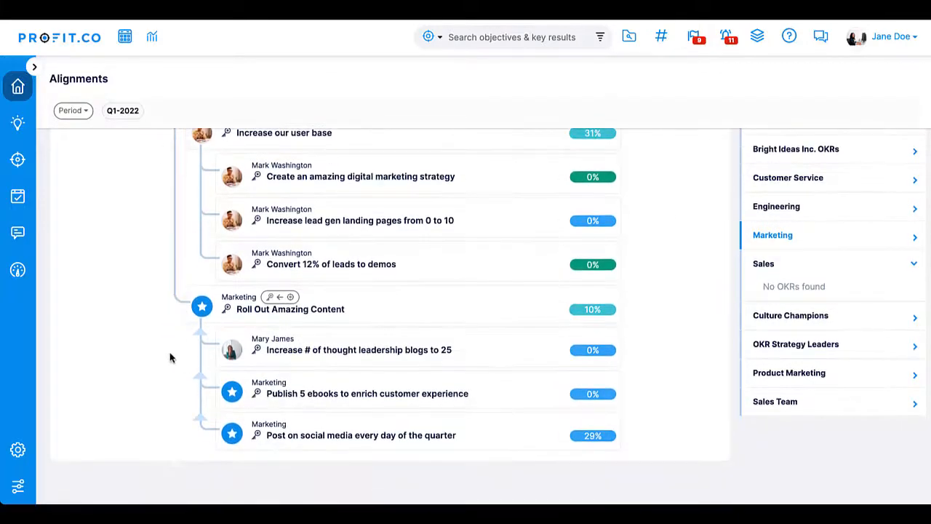
{"action": "mouse_move", "coordinate": [204, 332]}
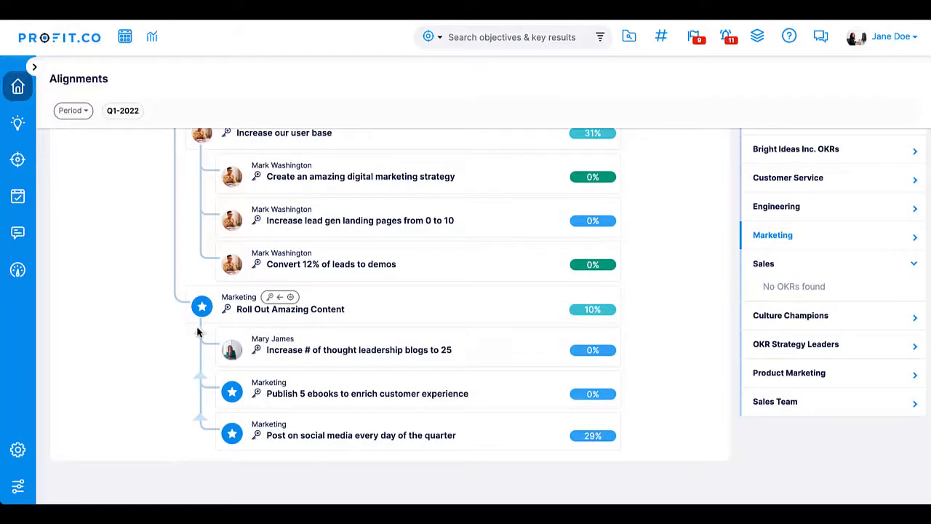
{"action": "mouse_move", "coordinate": [131, 287]}
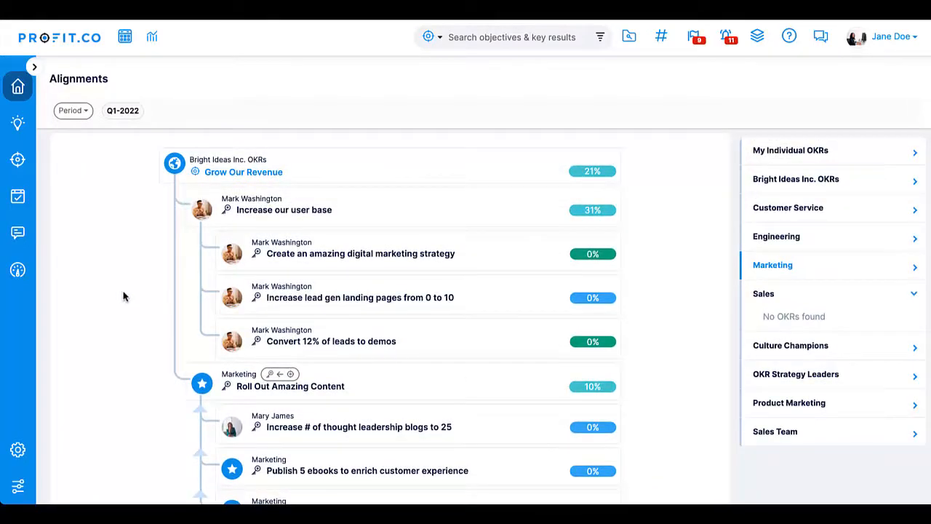
{"action": "mouse_move", "coordinate": [130, 289]}
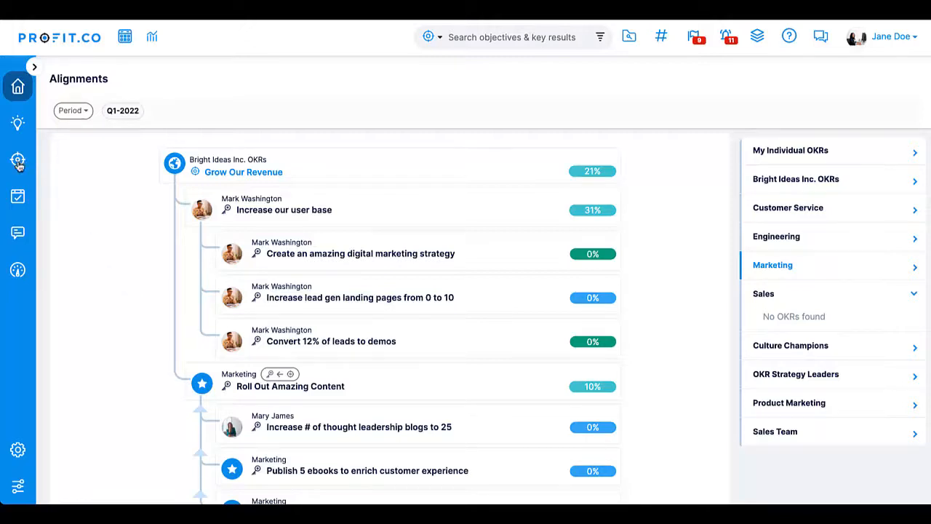
- Show Bright Ideas Inc. corporate OKRs for Q1-2022 under All My OKRs
{"action": "left_click", "coordinate": [17, 158]}
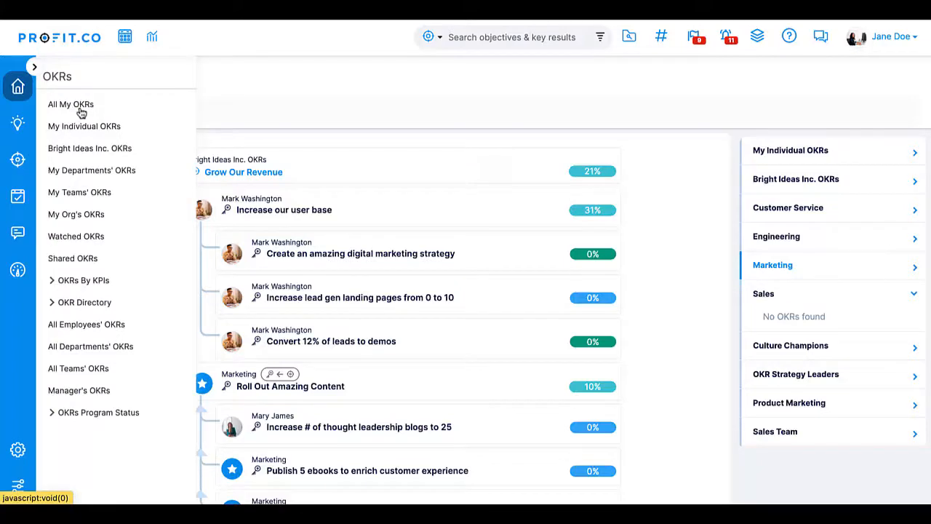
{"action": "left_click", "coordinate": [70, 104]}
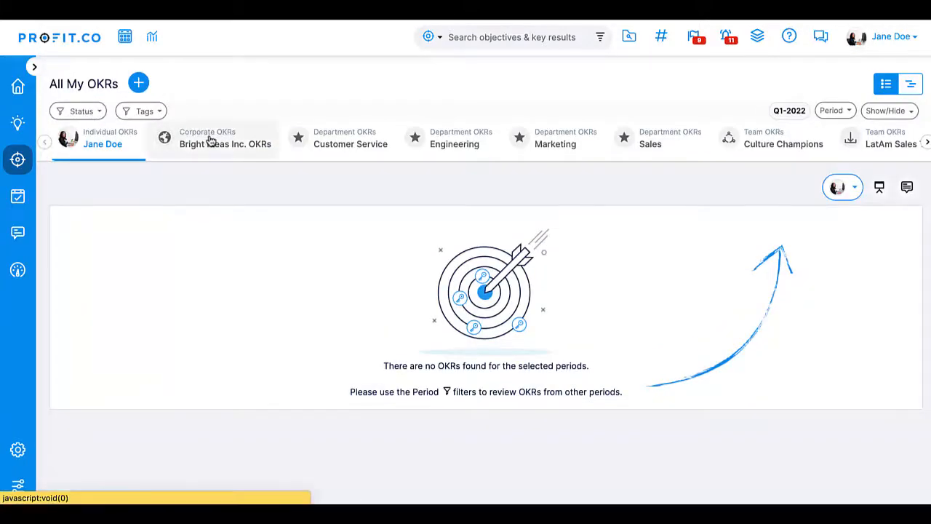
{"action": "left_click", "coordinate": [224, 137]}
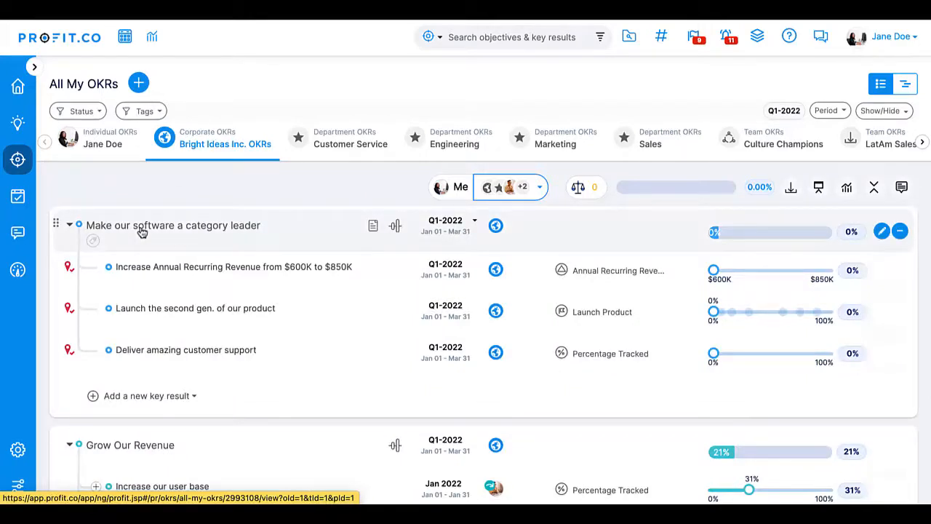
{"action": "mouse_move", "coordinate": [337, 283]}
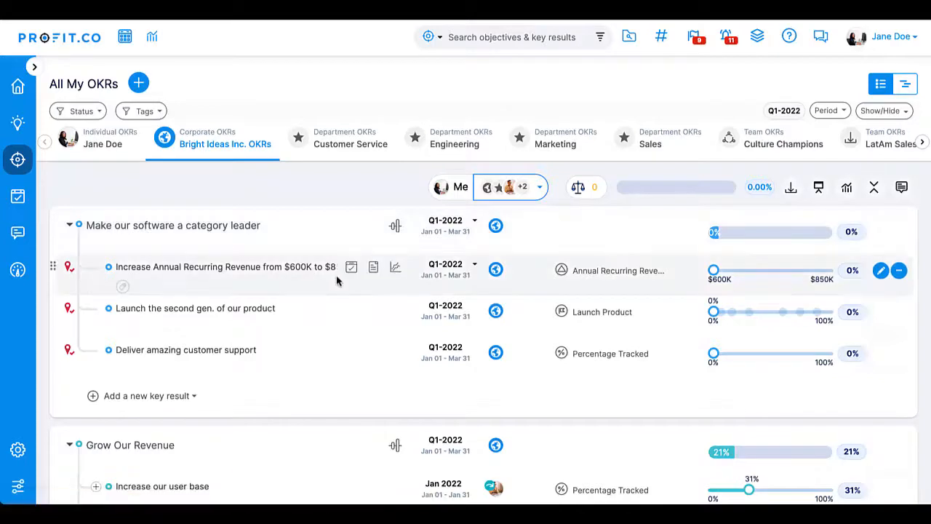
{"action": "mouse_move", "coordinate": [419, 413]}
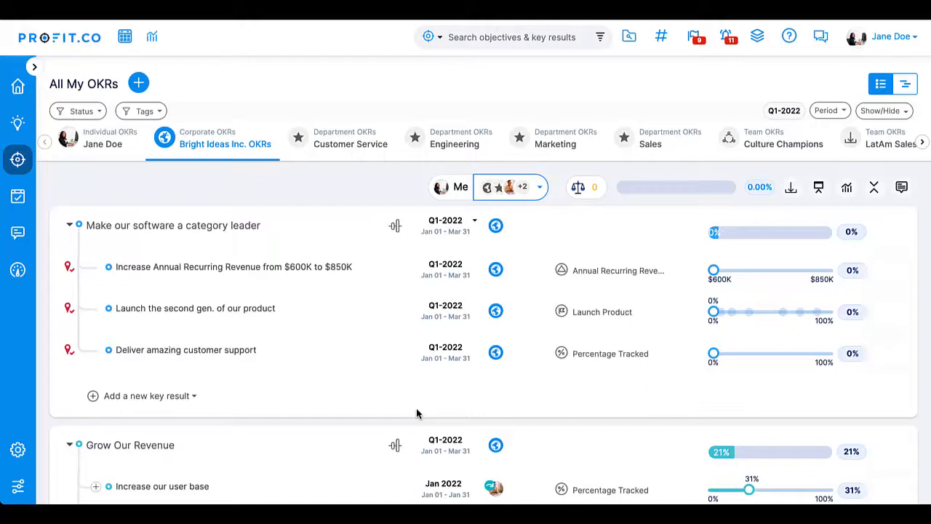
{"action": "mouse_move", "coordinate": [405, 409]}
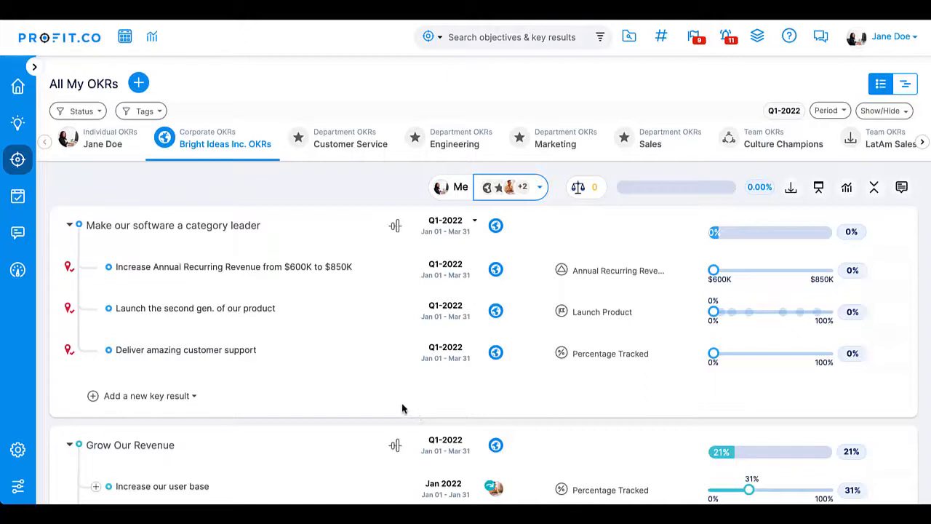
{"action": "mouse_move", "coordinate": [553, 355]}
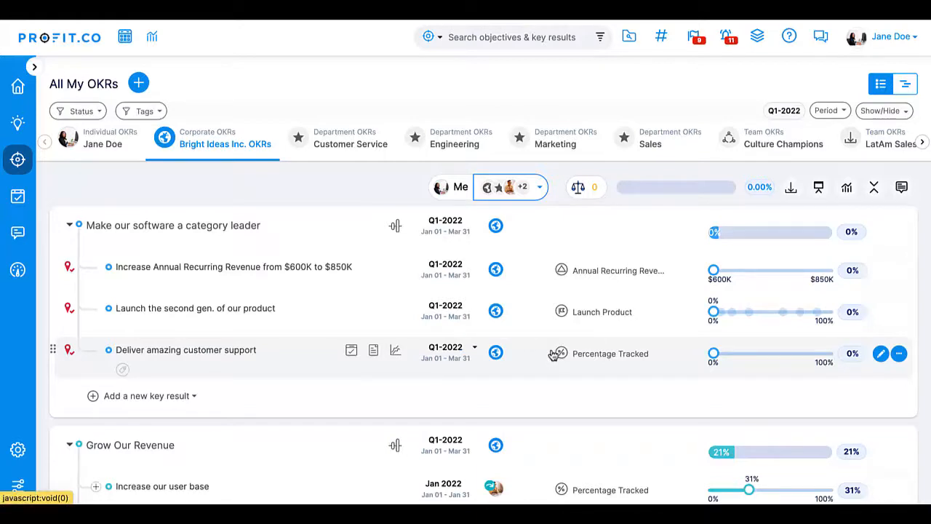
- Assign Deliver amazing customer support as a Customer Service objective and view that department's OKRs
{"action": "left_click", "coordinate": [495, 354]}
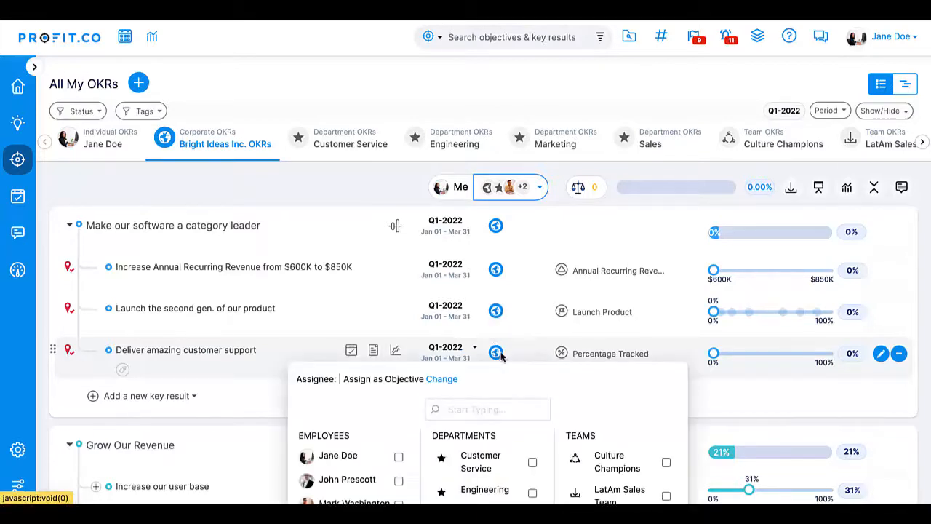
{"action": "double_click", "coordinate": [381, 378]}
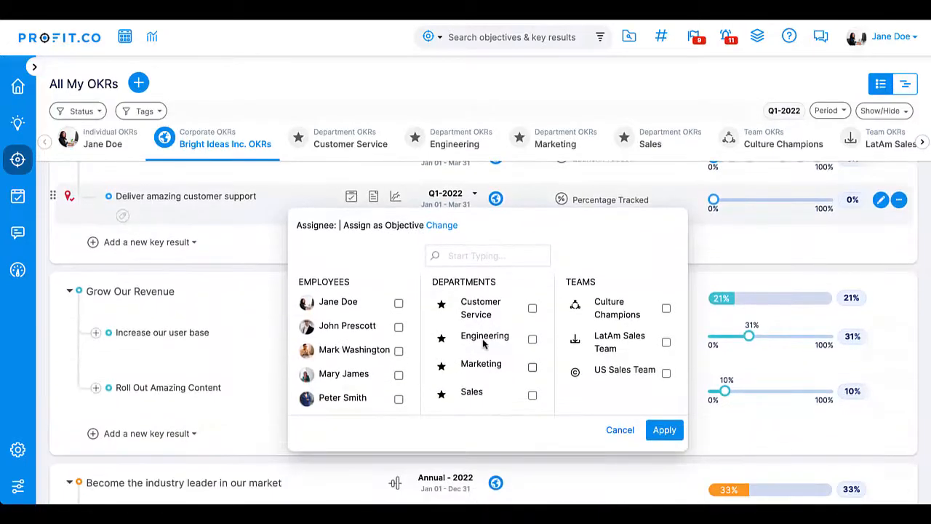
{"action": "left_click", "coordinate": [532, 309]}
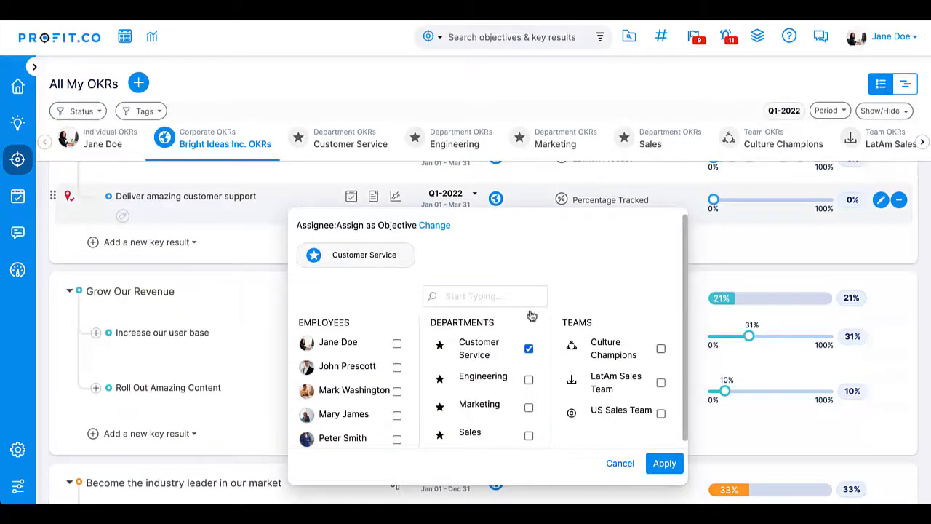
{"action": "left_click", "coordinate": [620, 462]}
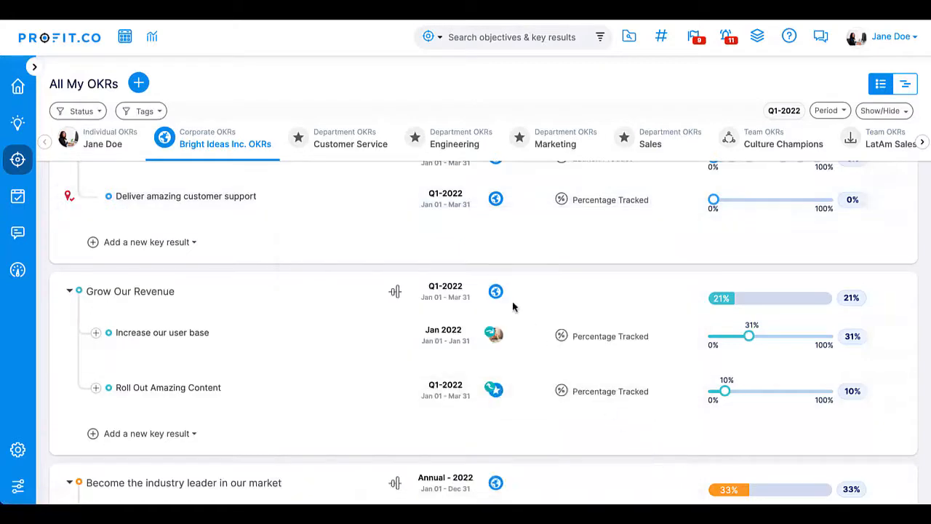
{"action": "left_click", "coordinate": [349, 138]}
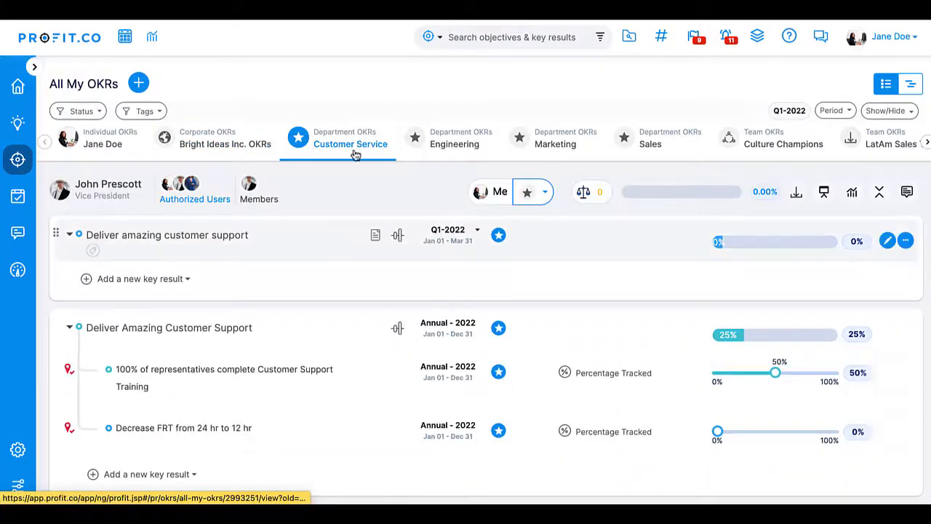
- Add key result 'Increase our NPS from 6 to 8' under Deliver amazing customer support, then return to corporate OKRs
{"action": "left_click", "coordinate": [143, 280]}
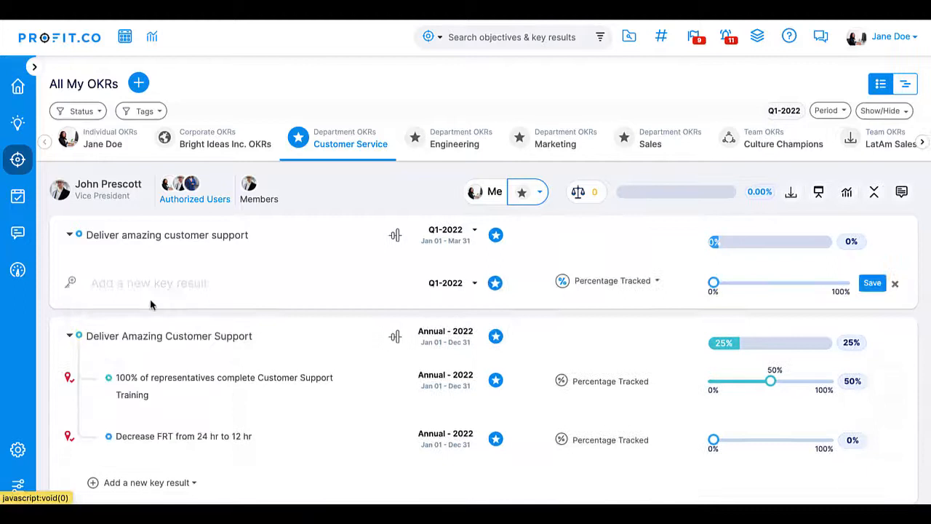
{"action": "type", "text": "Increase our NPS from 6 to 8"}
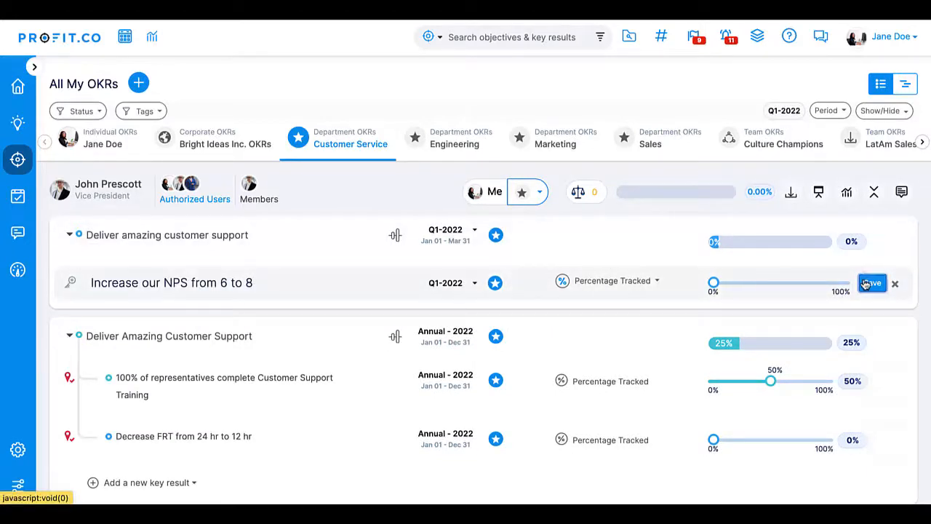
{"action": "left_click", "coordinate": [871, 282]}
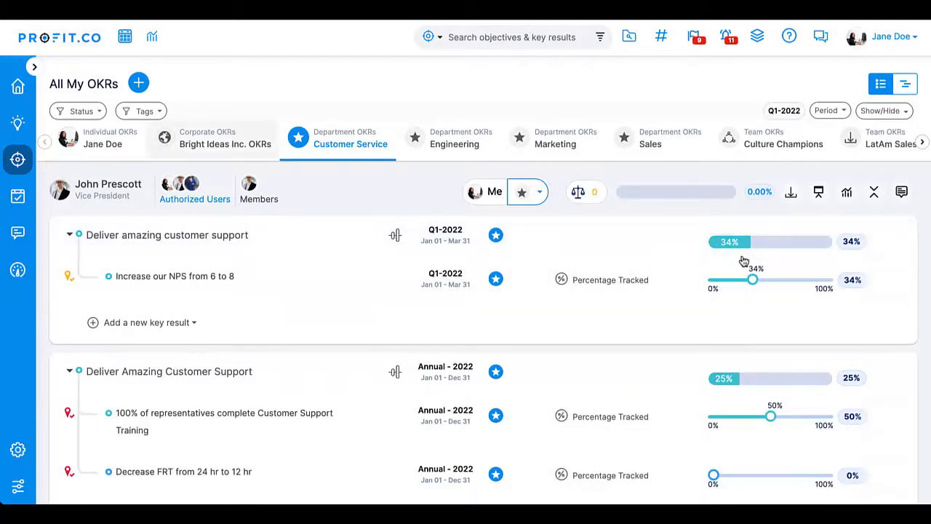
{"action": "left_click", "coordinate": [207, 138]}
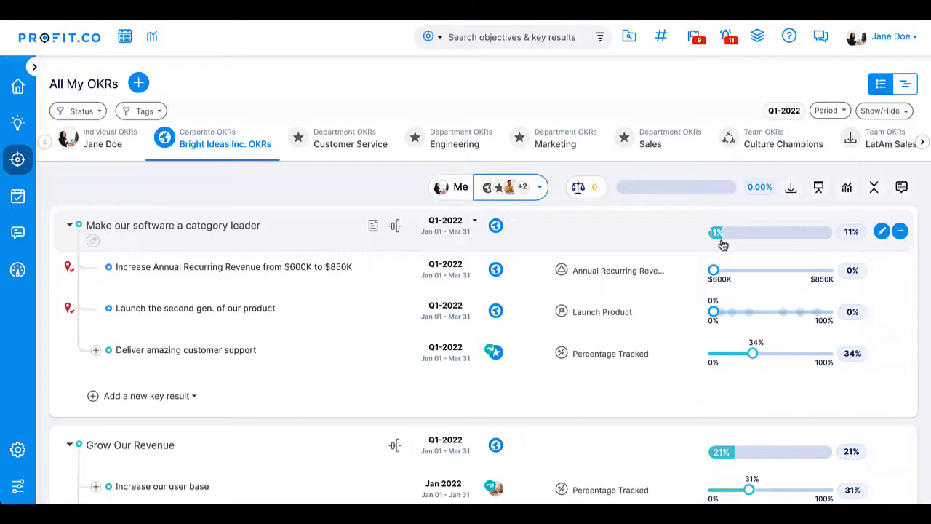
{"action": "mouse_move", "coordinate": [494, 315]}
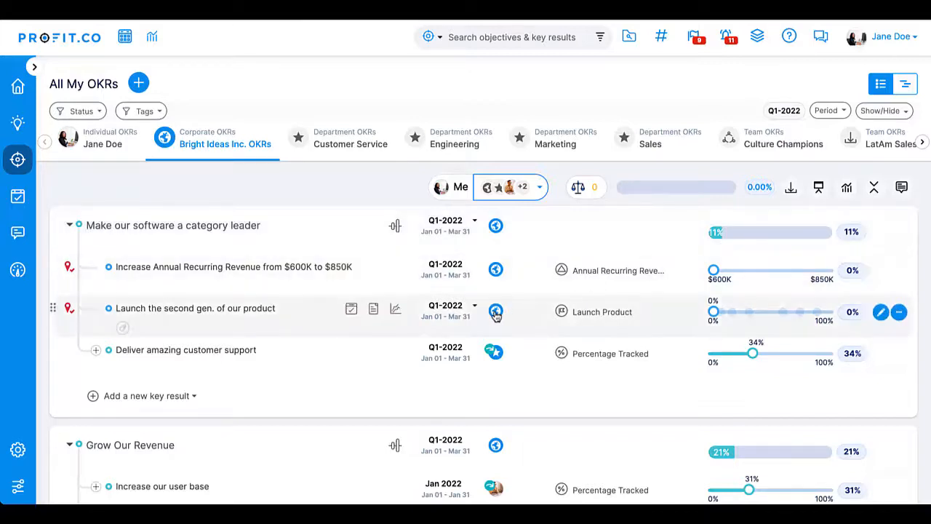
- Change the assignment of Launch the second gen. of our product toward Engineering
{"action": "left_click", "coordinate": [495, 311]}
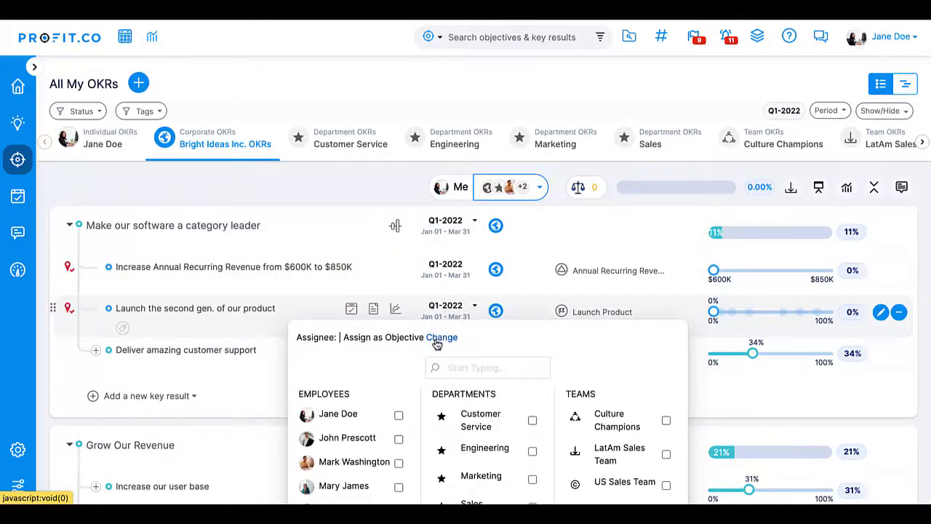
{"action": "left_click", "coordinate": [442, 338]}
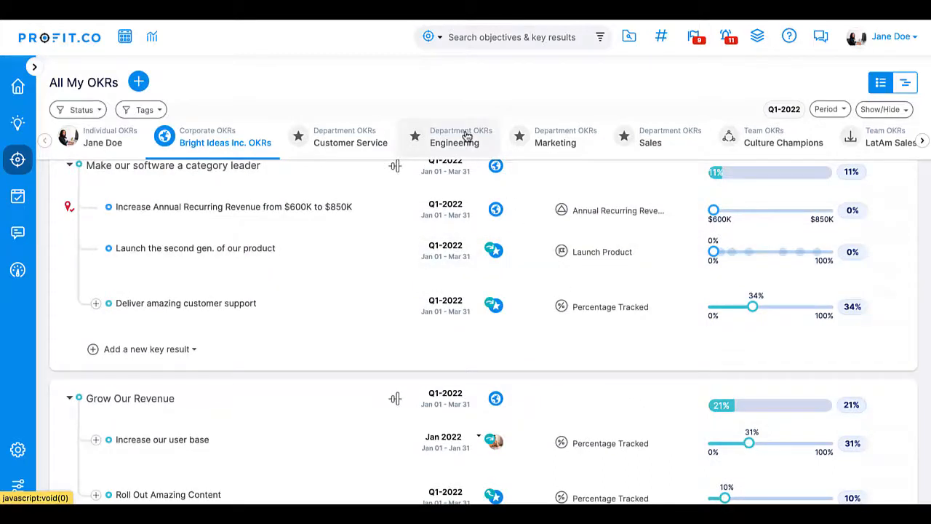
{"action": "left_click", "coordinate": [454, 136]}
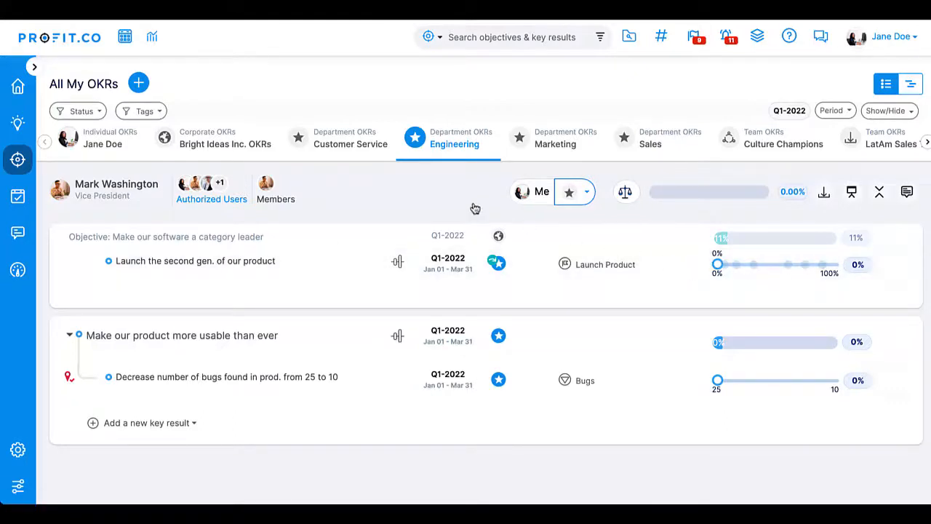
{"action": "left_click", "coordinate": [224, 138]}
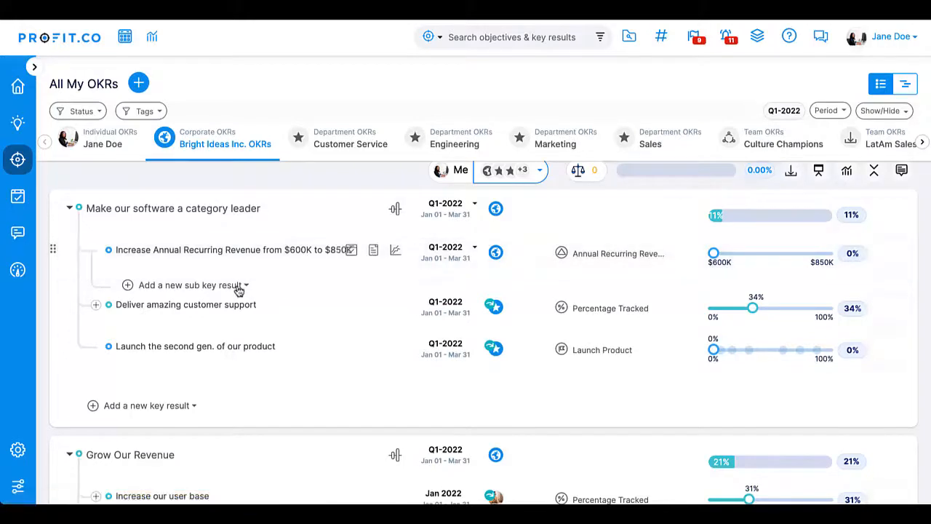
- Distribute Increase Annual Recurring Revenue into two 50% sub key results for LatAm and US Sales Teams, $725K each
{"action": "left_click", "coordinate": [192, 284]}
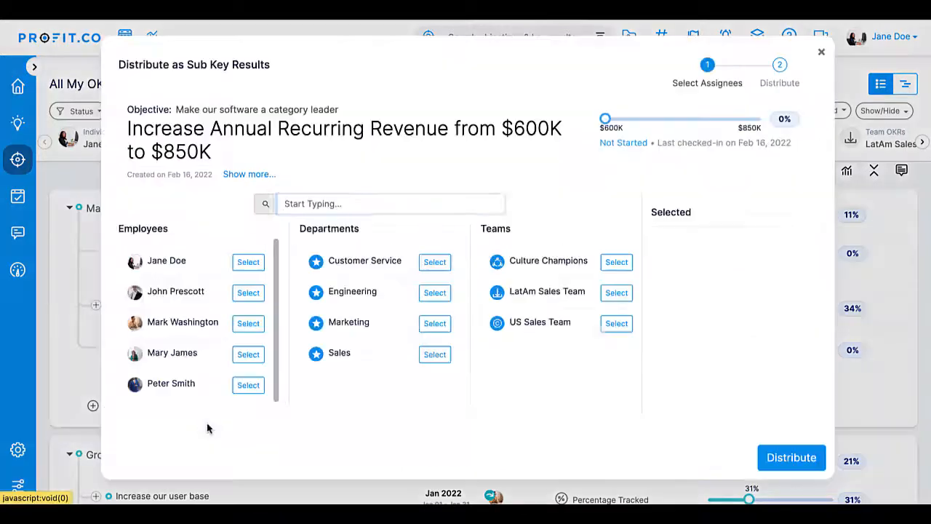
{"action": "left_click", "coordinate": [617, 323]}
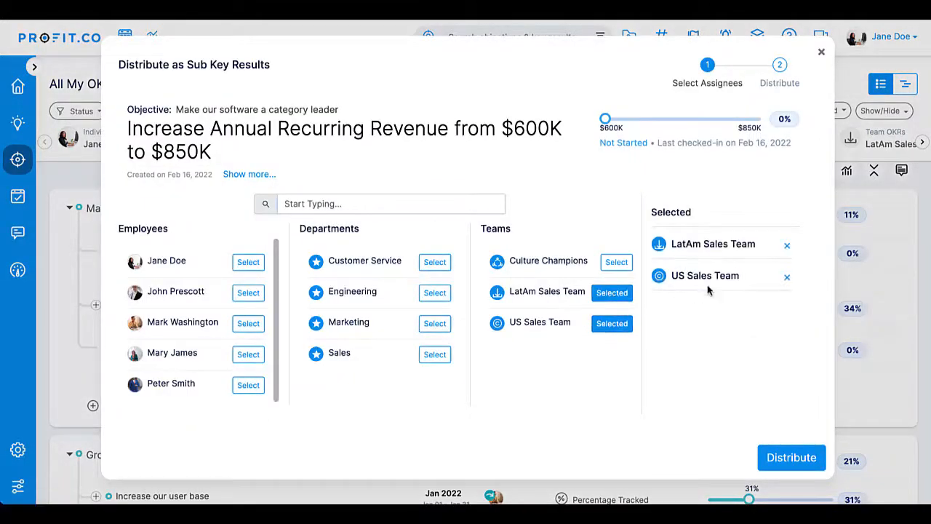
{"action": "left_click", "coordinate": [792, 457]}
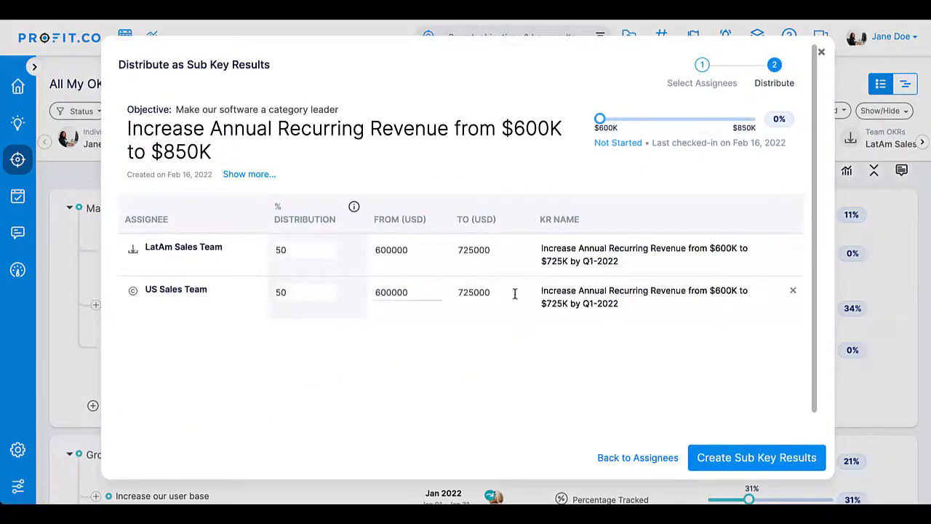
{"action": "left_click", "coordinate": [756, 457]}
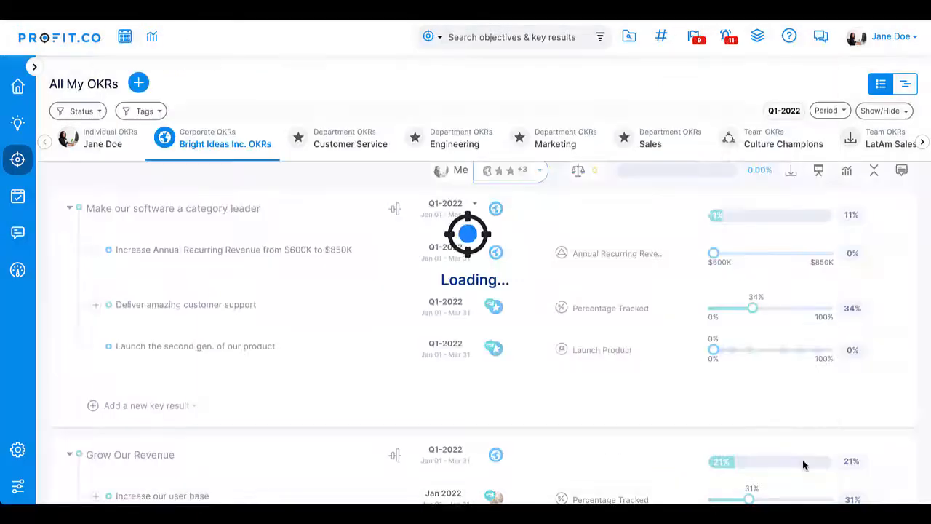
{"action": "left_click", "coordinate": [96, 250]}
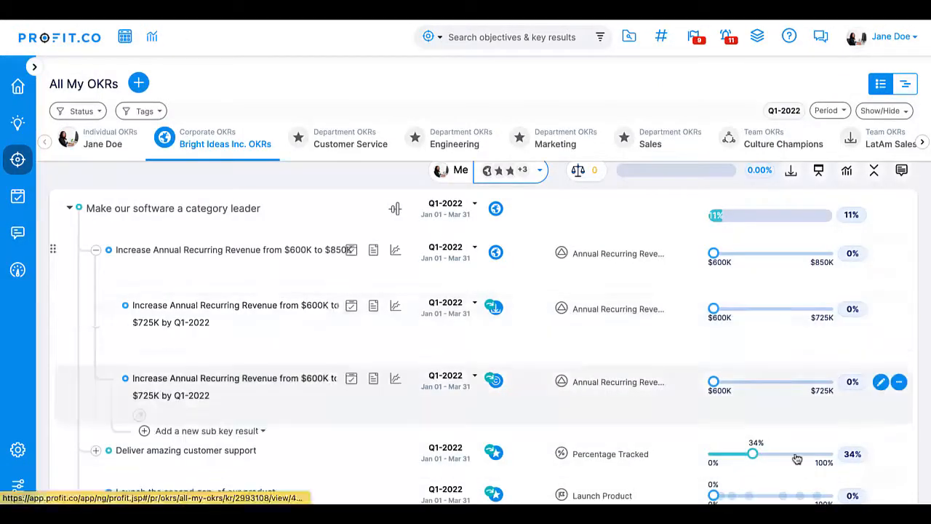